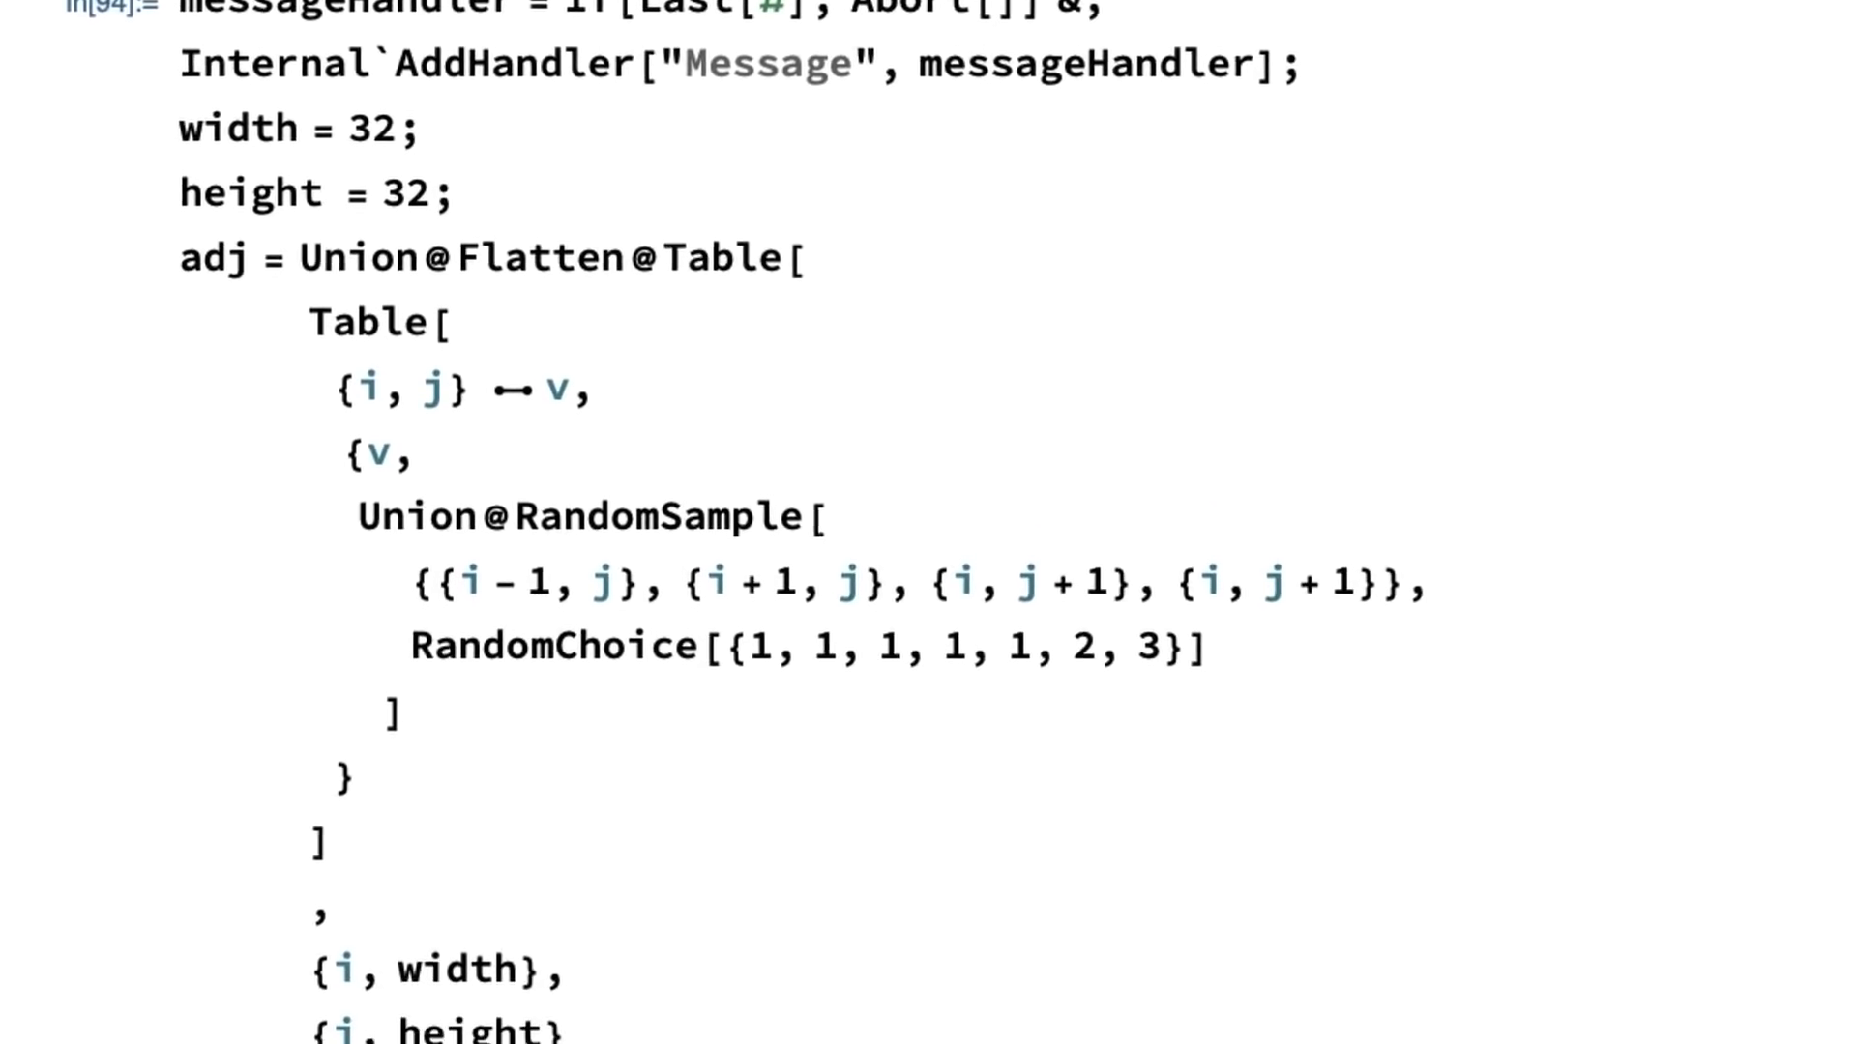
scroll(down, 3)
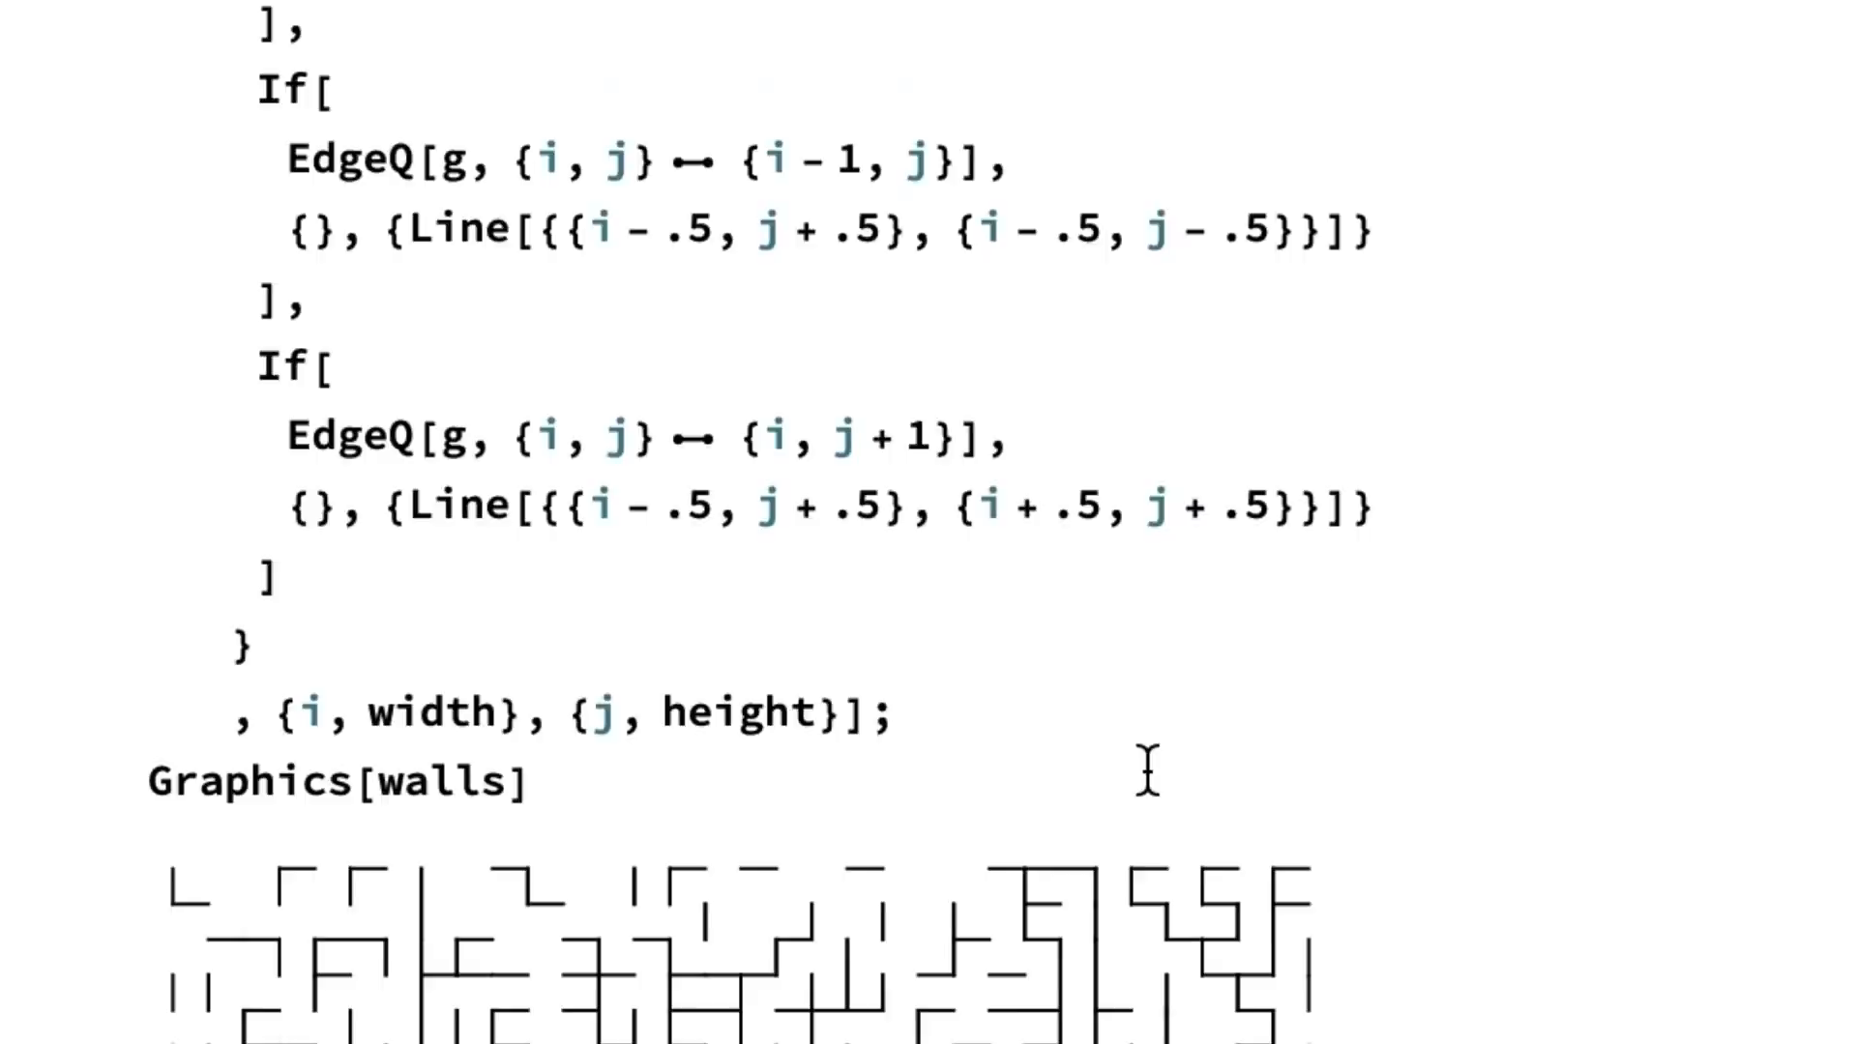
scroll(down, 3)
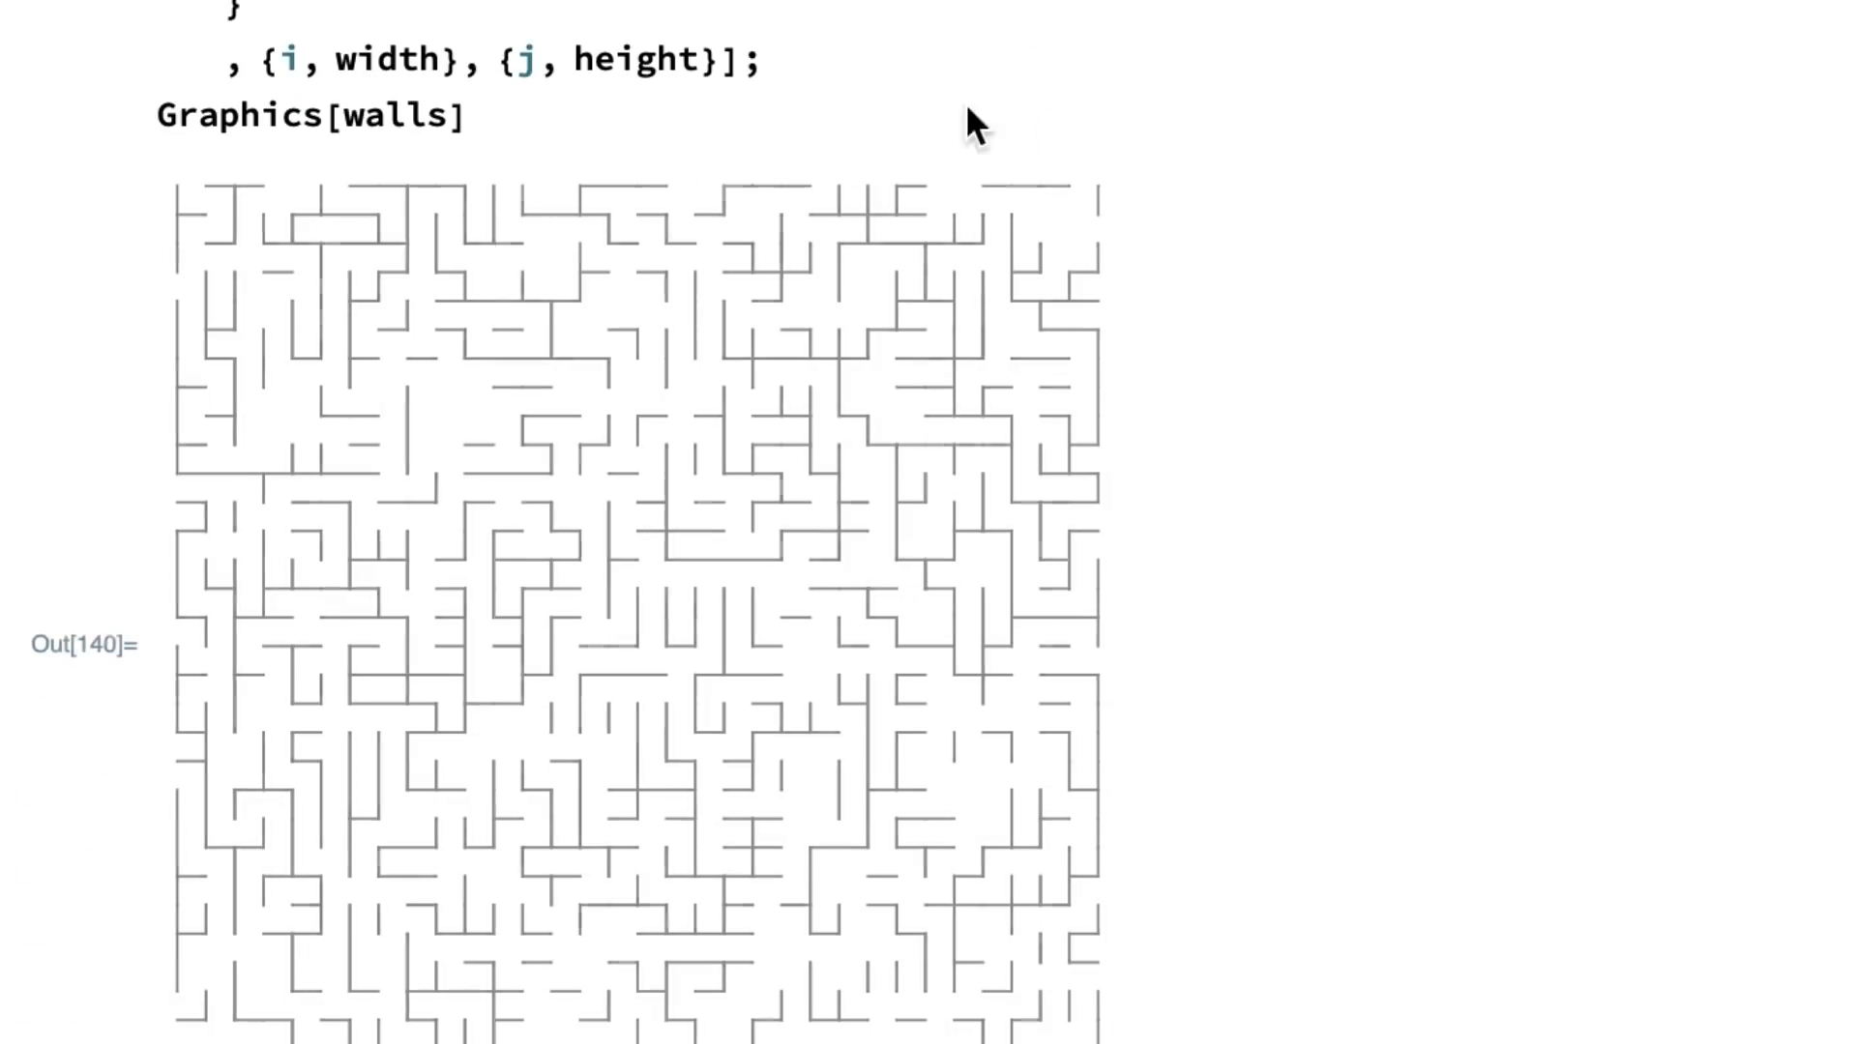